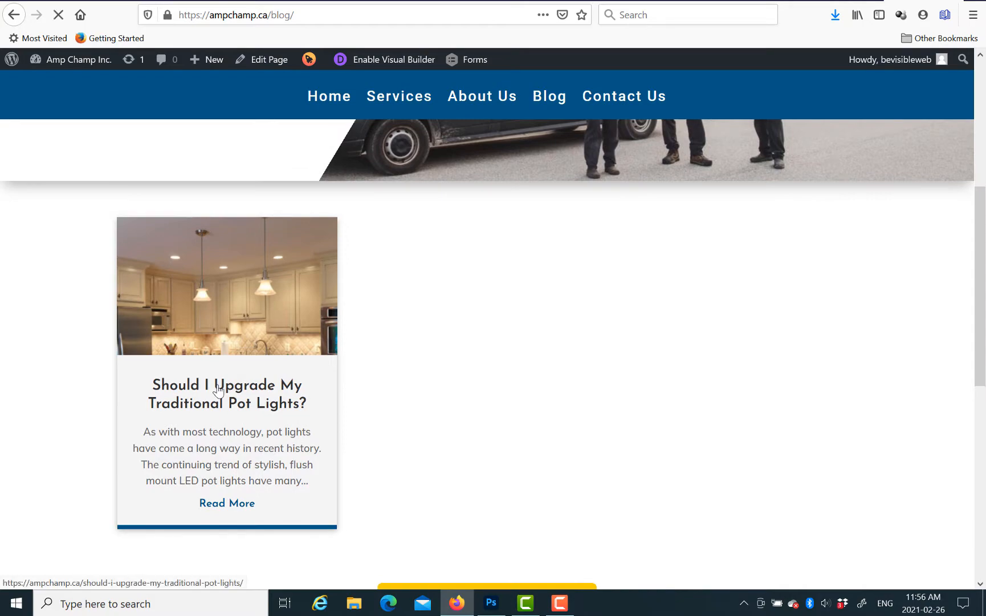
Step: View the 'Should I Upgrade My Traditional Pot Lights?' post, then head to the Amp Champ dashboard
click(227, 394)
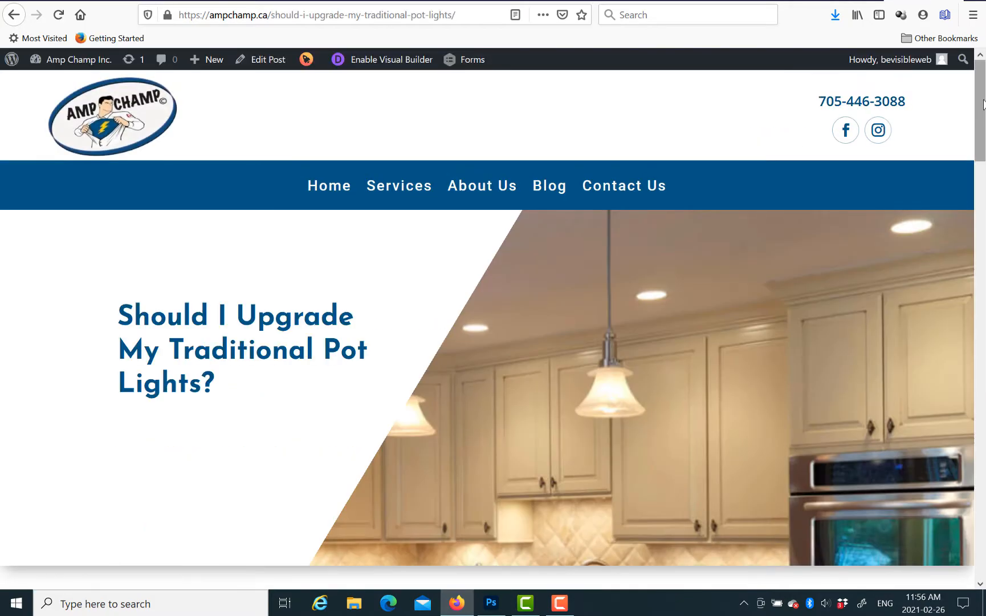
scroll(down, 3)
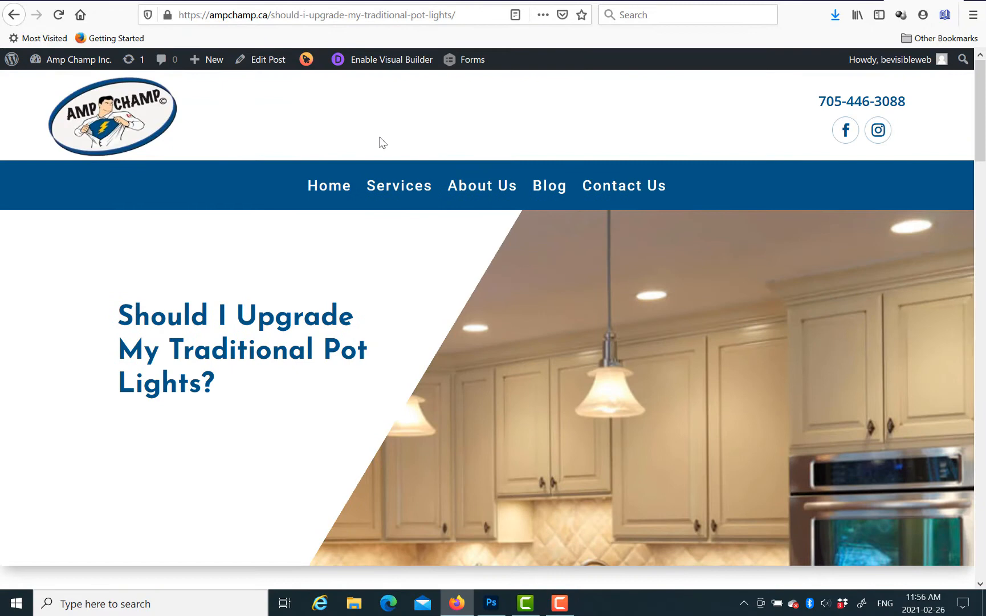
click(78, 59)
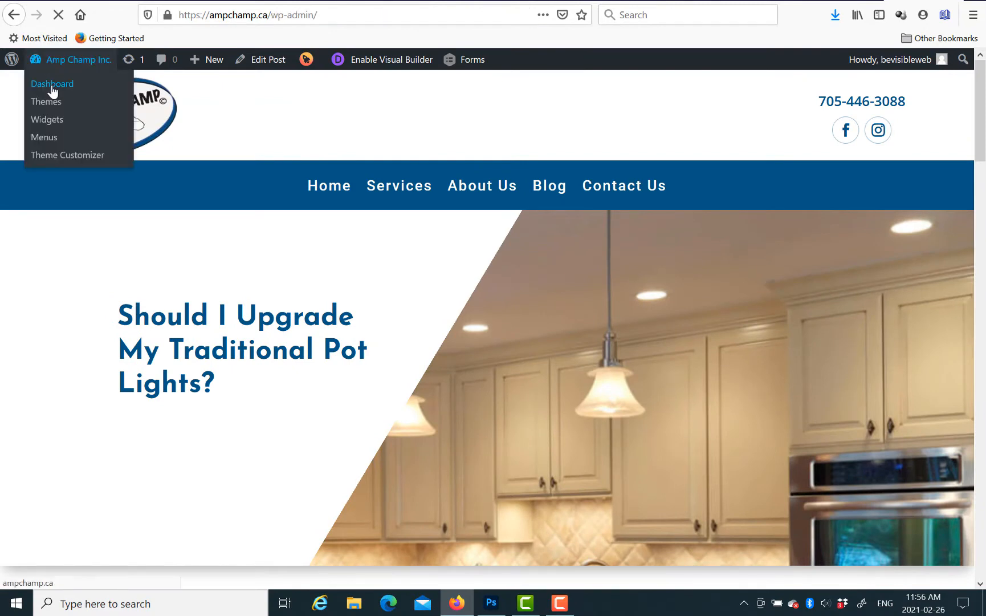
Step: Reach Divi Theme Options' Layout settings showing Single Post Layout with comments enabled
click(51, 83)
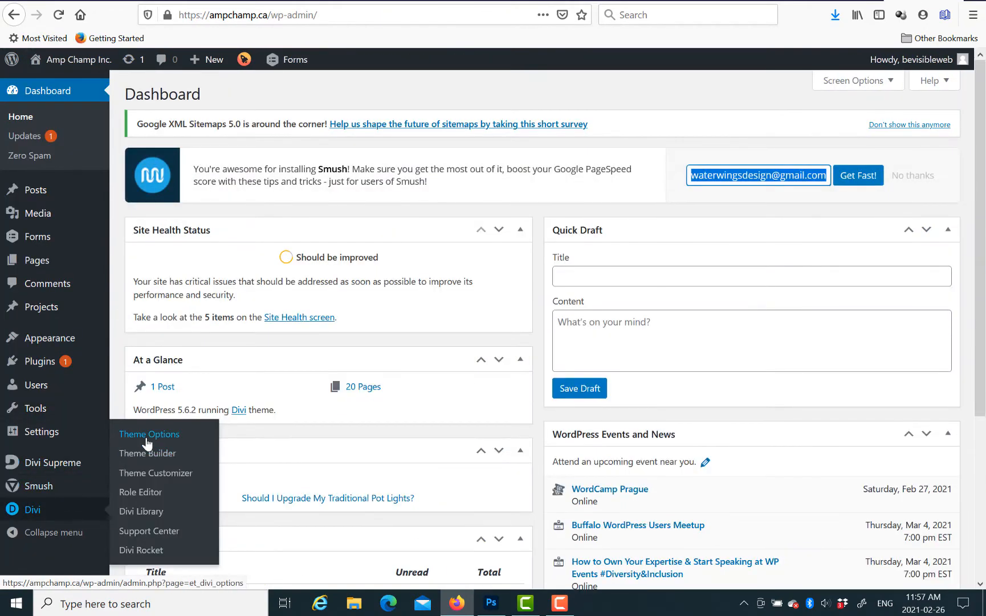
click(148, 435)
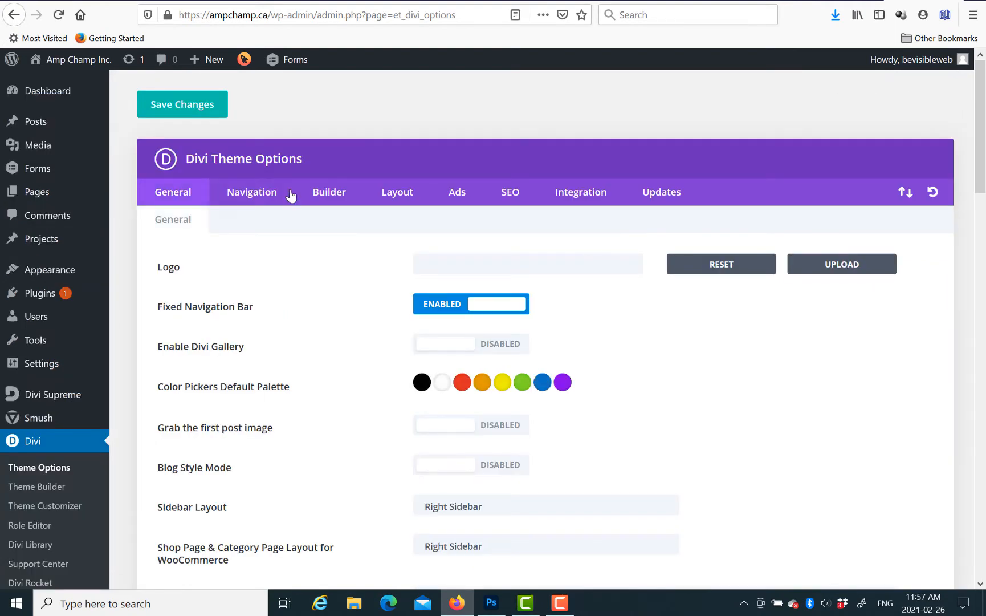
click(397, 192)
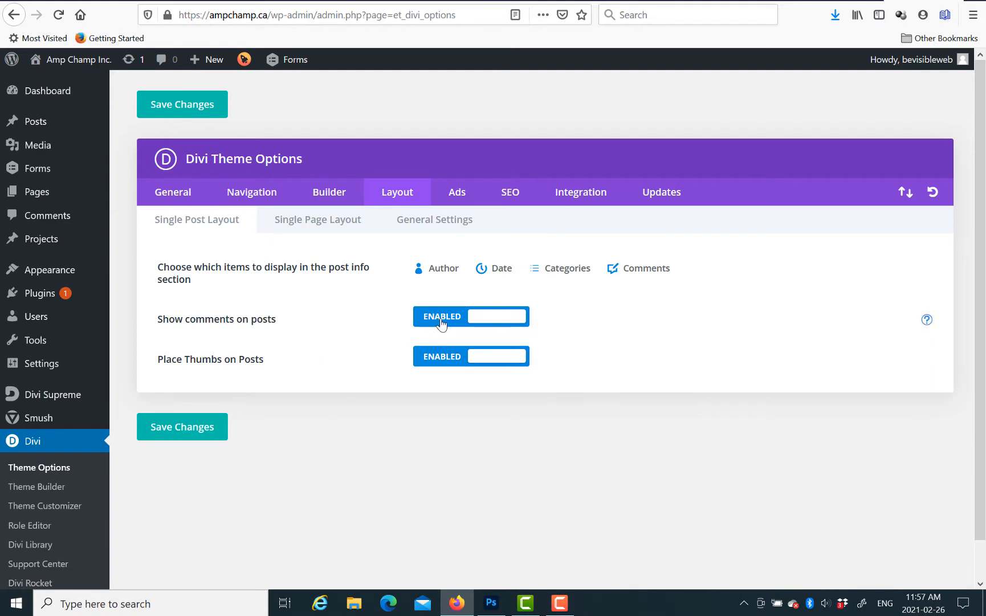
Step: Disable 'Show comments on posts', hide Author and Comments from post info, and save changes
click(471, 316)
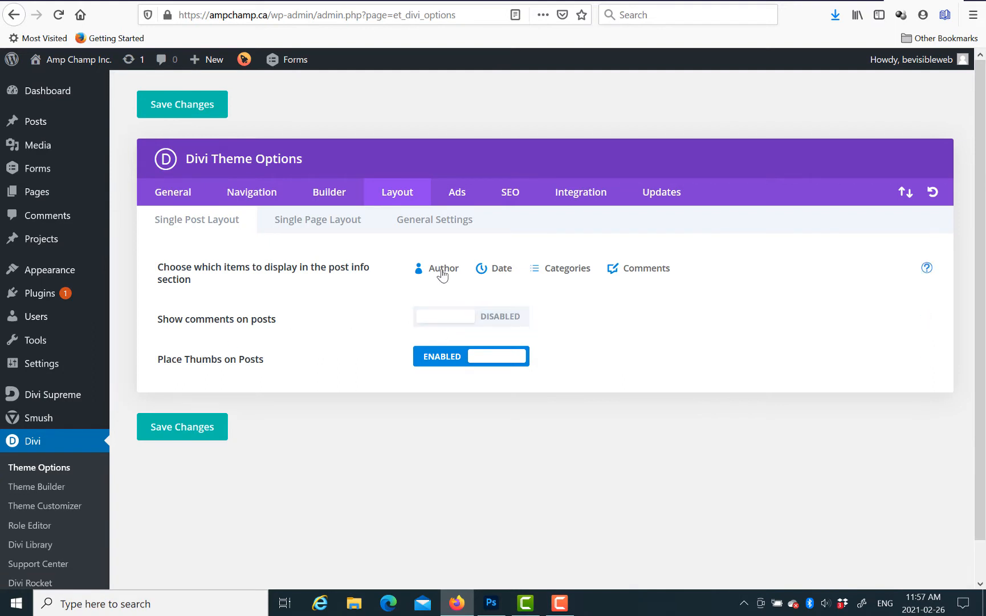
click(443, 268)
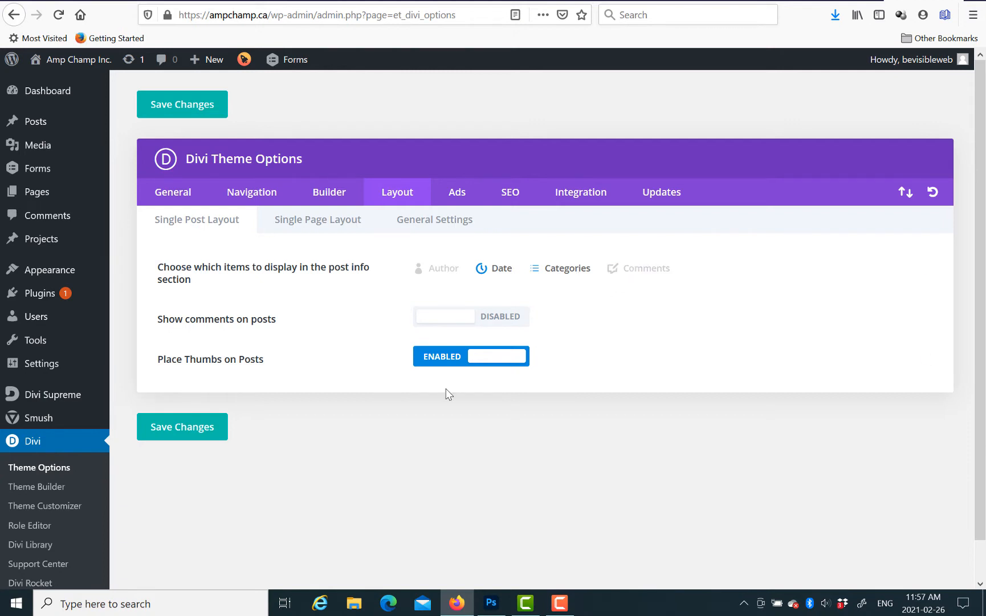
mouse_move(558, 276)
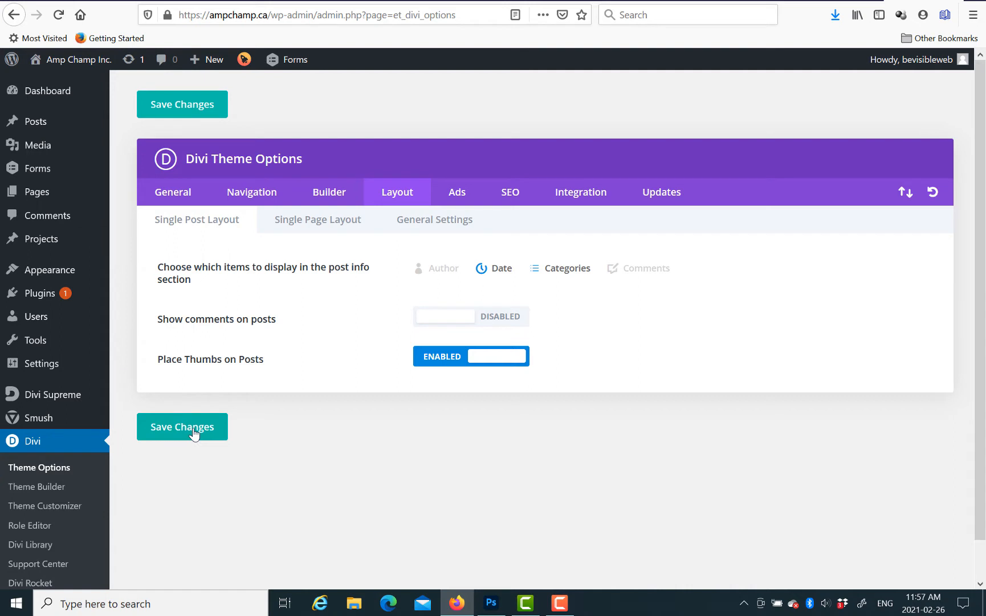
click(446, 315)
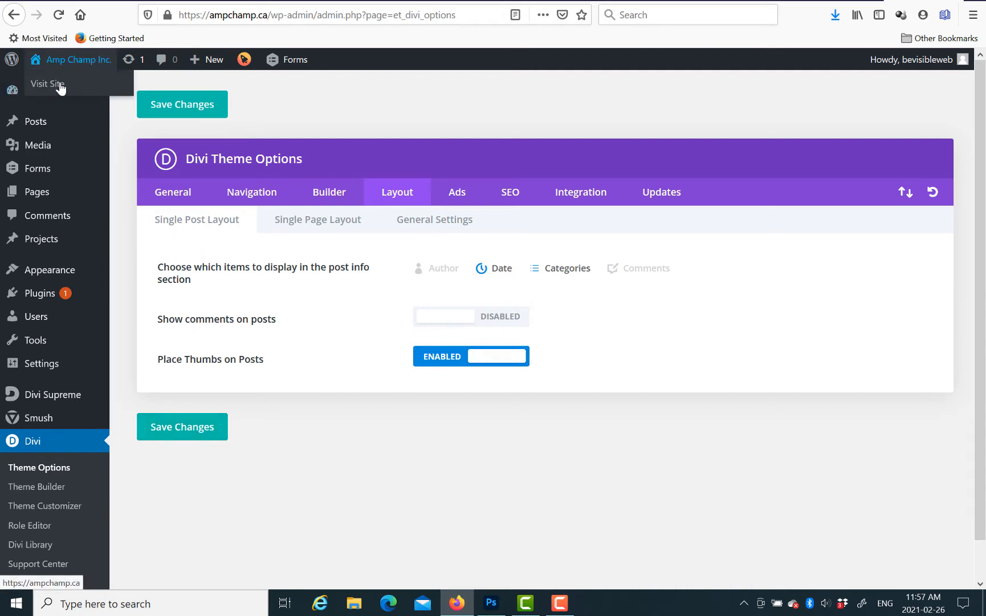
Step: Check on the live Blog that the pot lights post now ends without a comment form
click(47, 83)
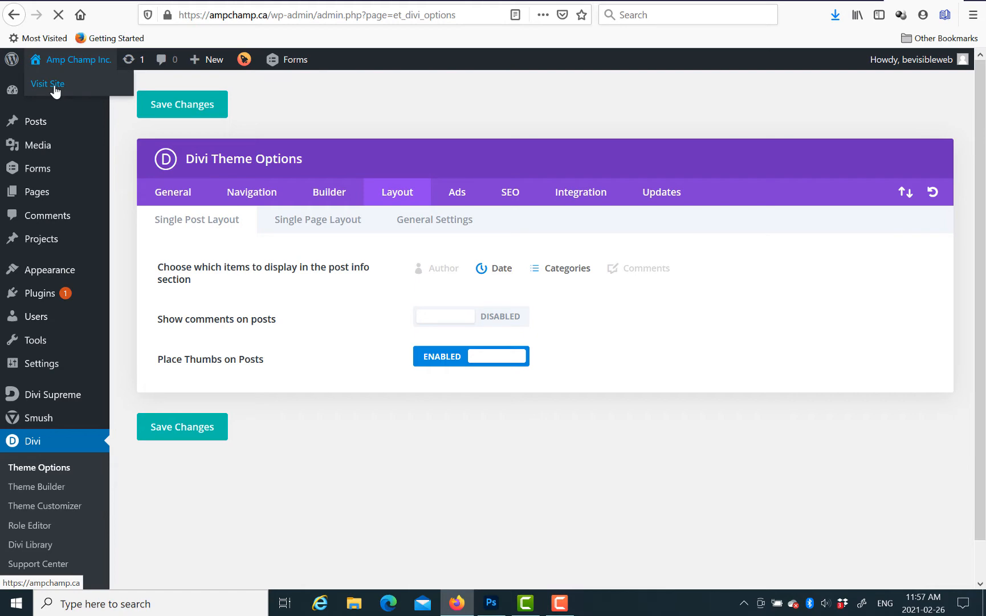
click(46, 84)
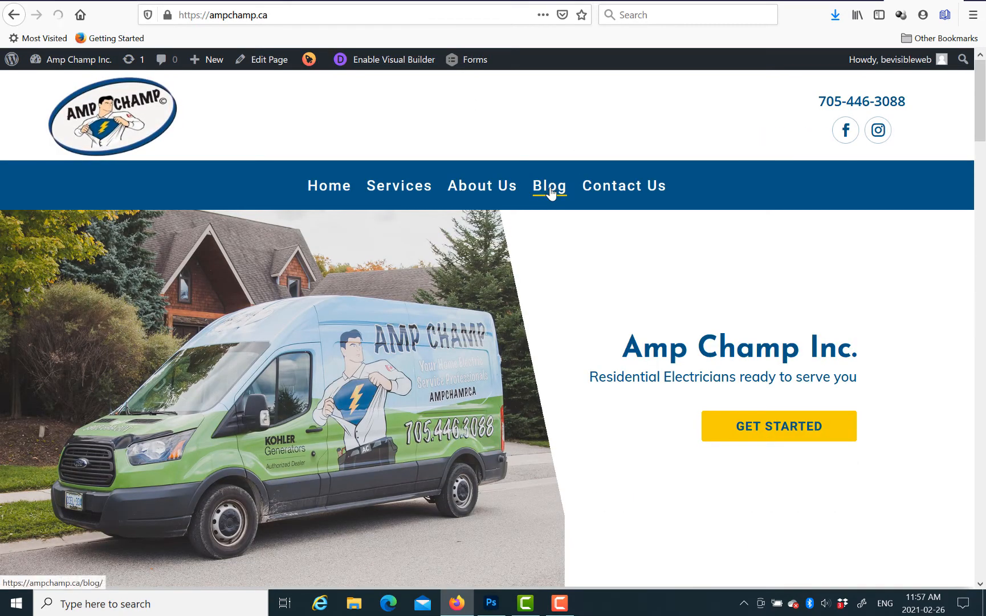
click(548, 185)
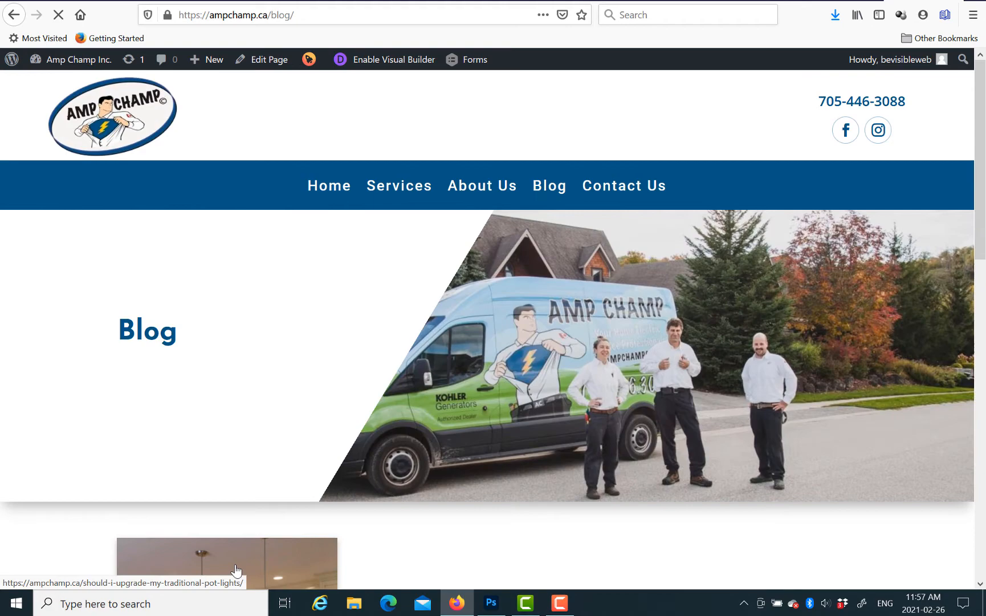
click(227, 564)
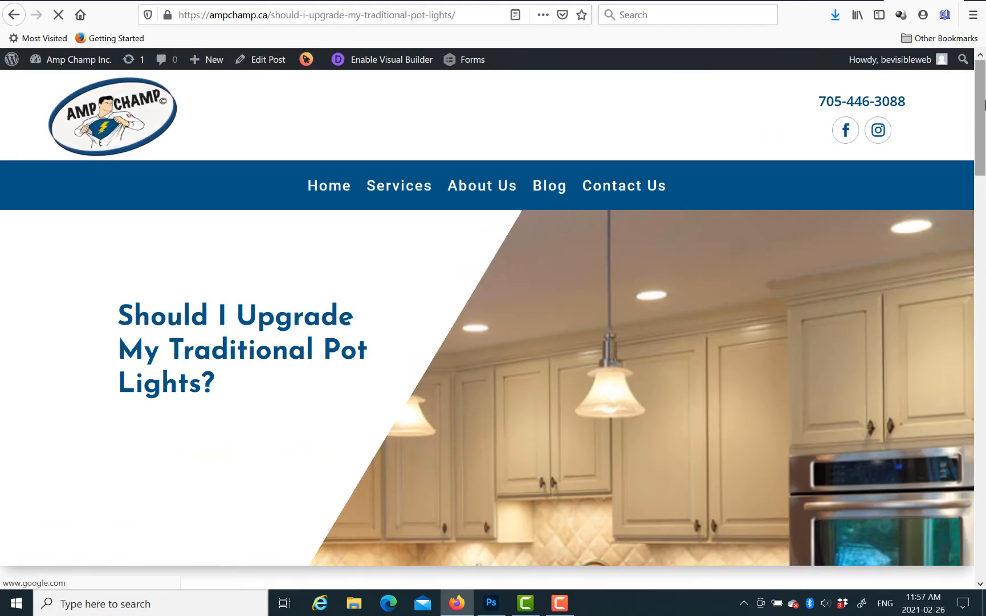
scroll(down, 3)
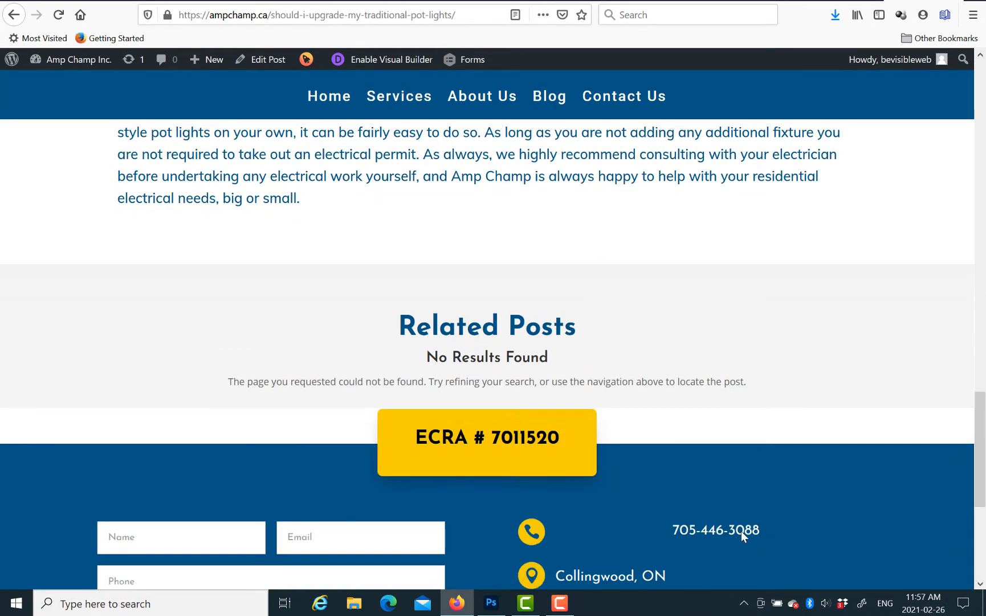
scroll(up, 3)
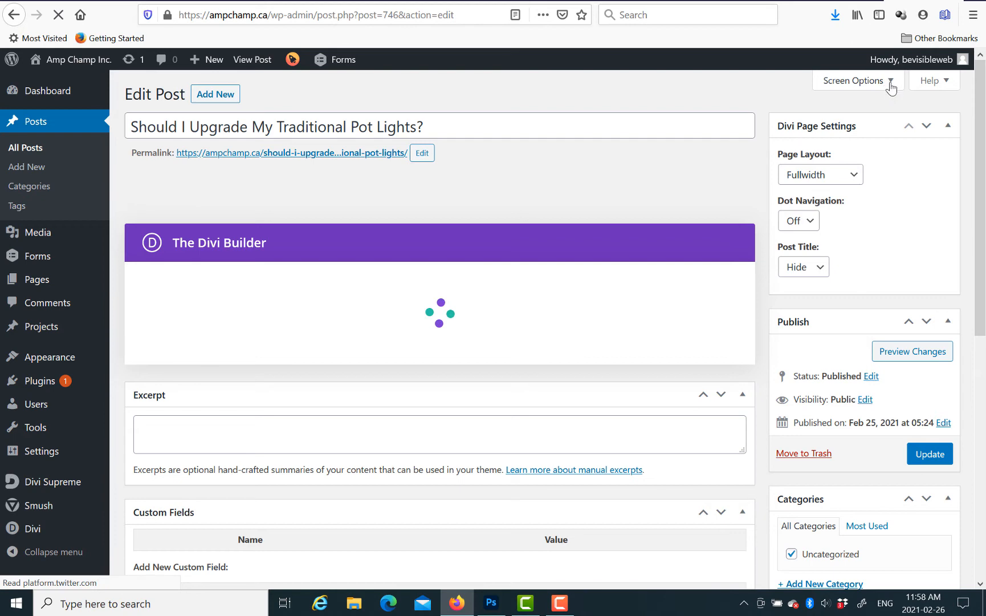
Step: Review the Edit Post Screen Options (Discussion, Comments, Author unchecked), then go to Settings > Discussion
click(854, 81)
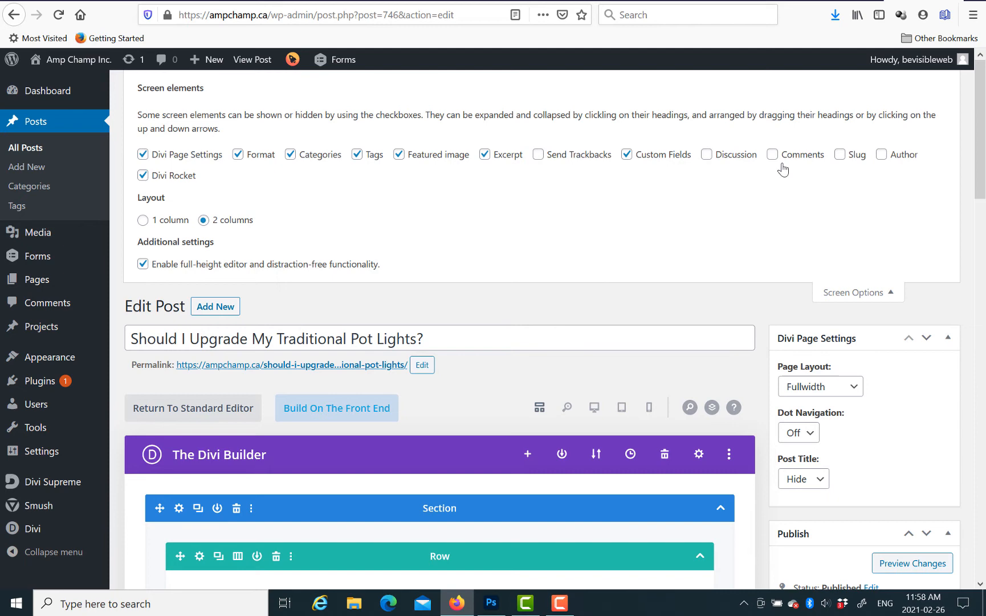
mouse_move(775, 189)
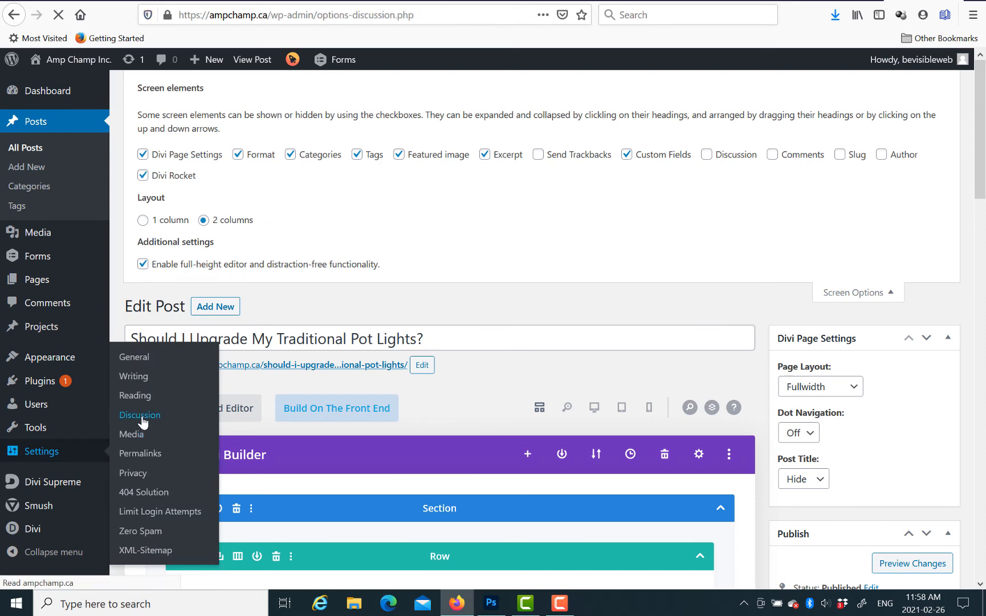
click(139, 414)
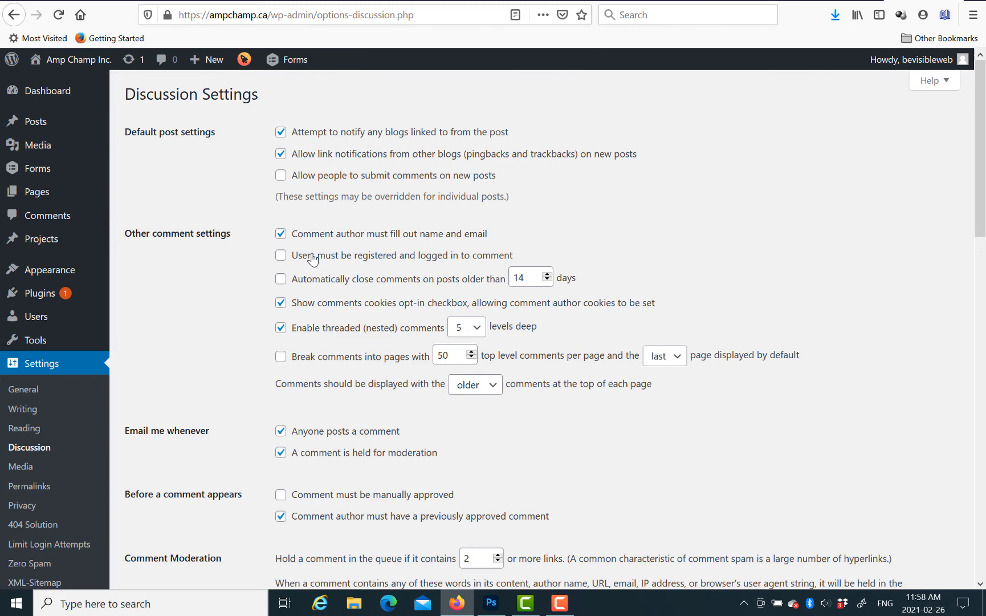
mouse_move(348, 441)
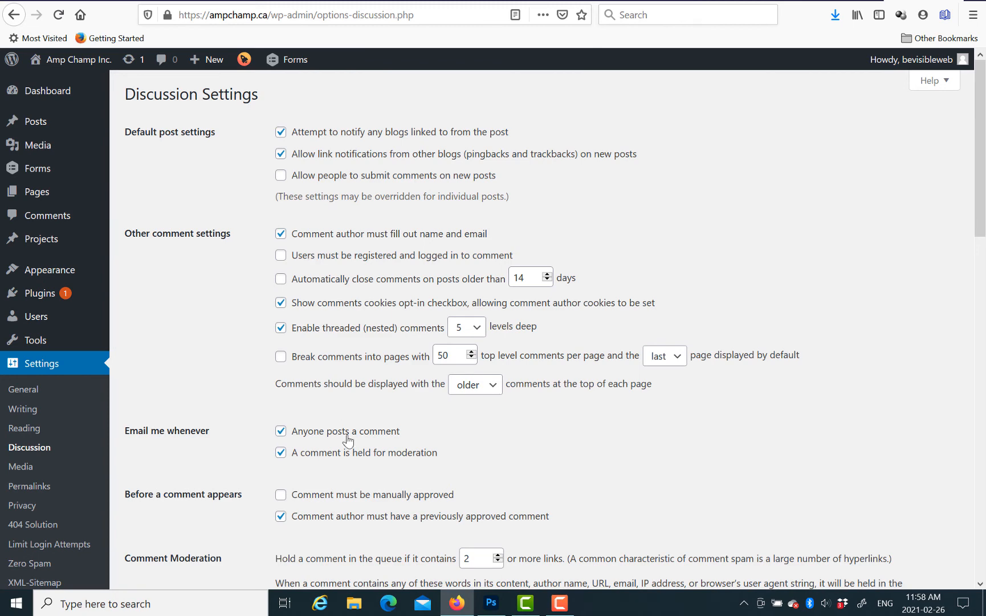
Step: Scroll through Discussion Settings, confirming new-post comments are disallowed, down to avatar settings
scroll(down, 3)
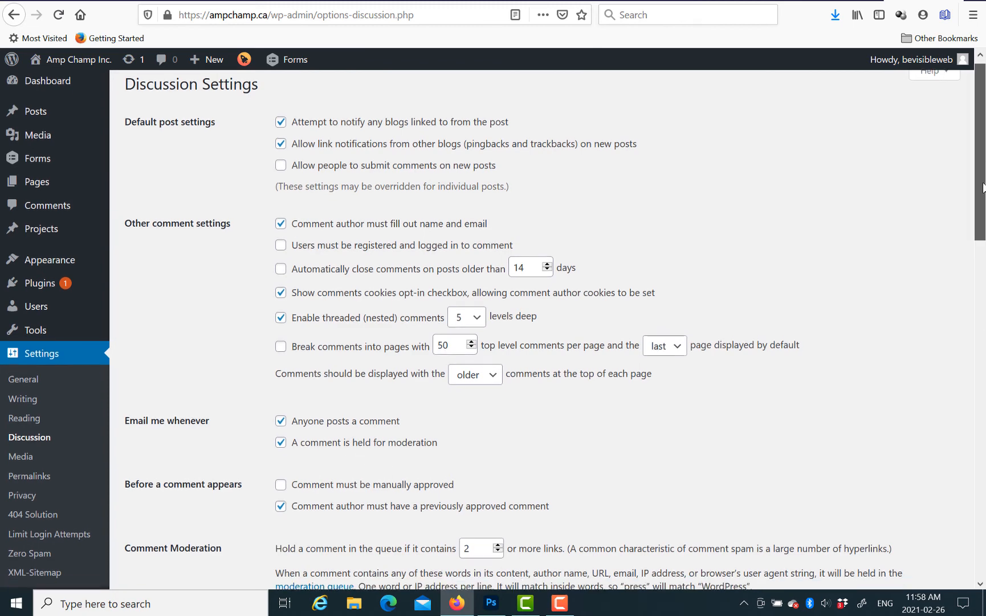
scroll(down, 3)
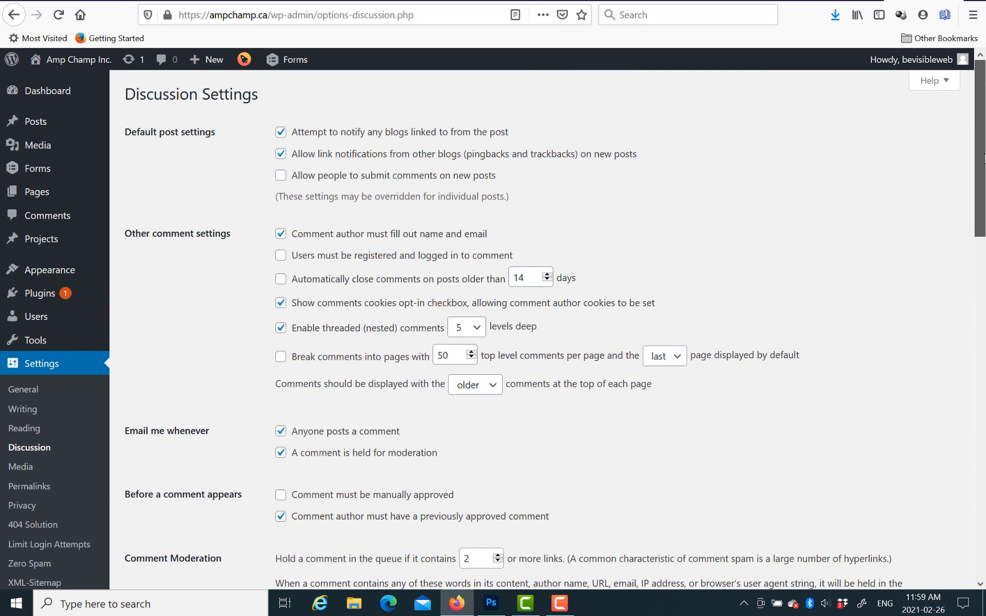
scroll(down, 3)
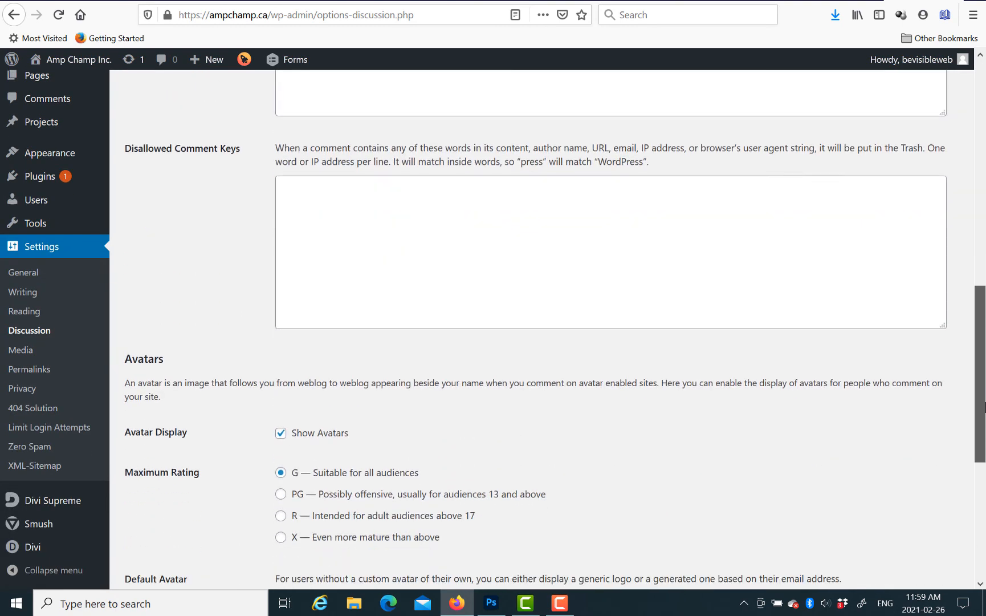